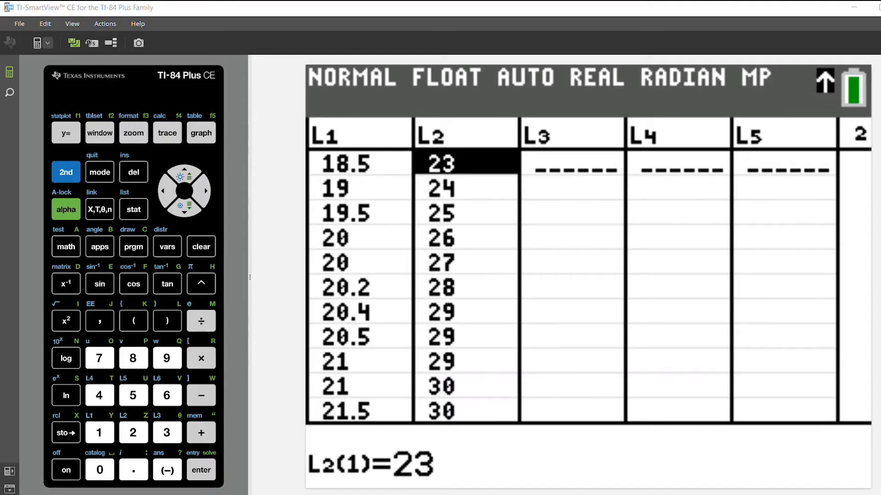
mouse_move(708, 409)
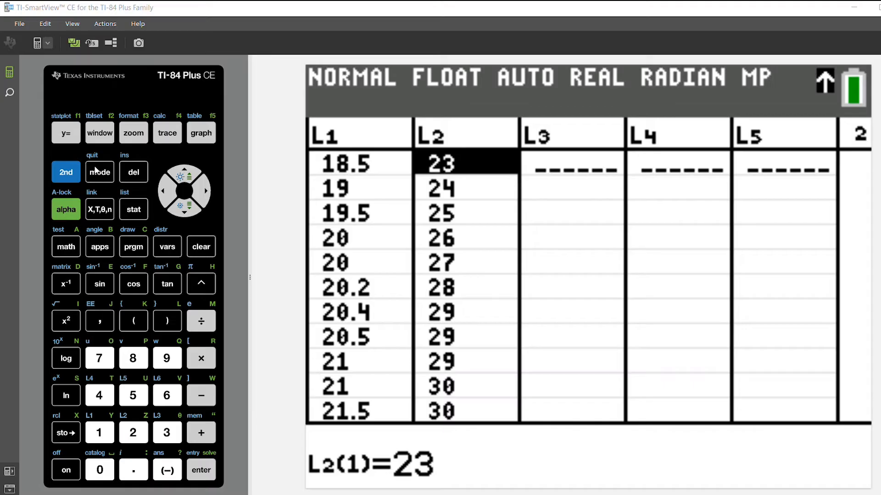
mouse_move(101, 176)
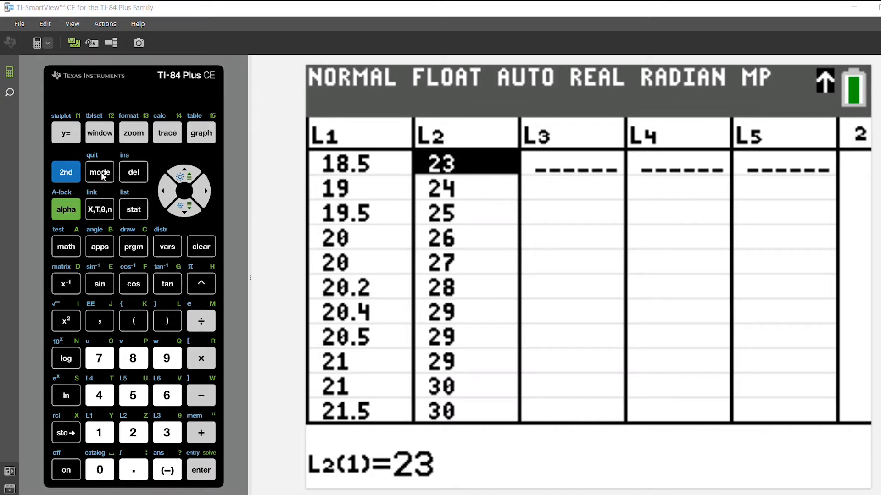
Quit the list editor, review MODE settings including STAT DIAGNOSTICS, and return home.
left_click(99, 172)
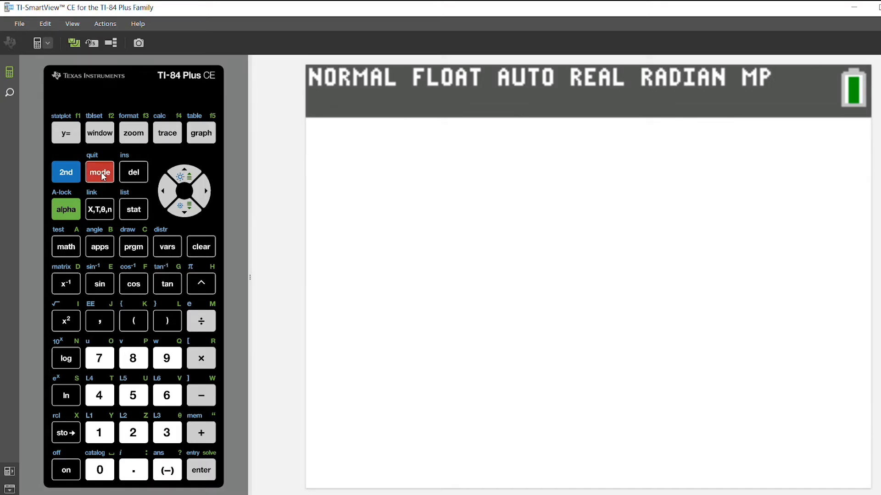
left_click(100, 172)
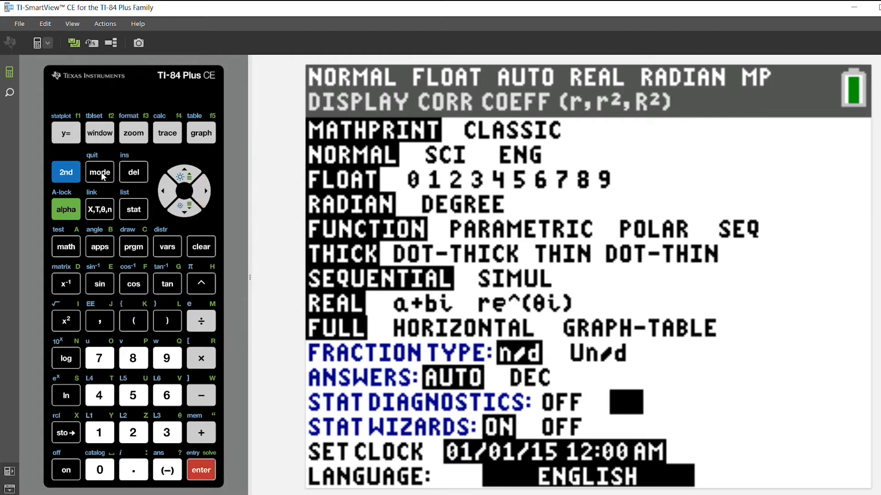
left_click(65, 172)
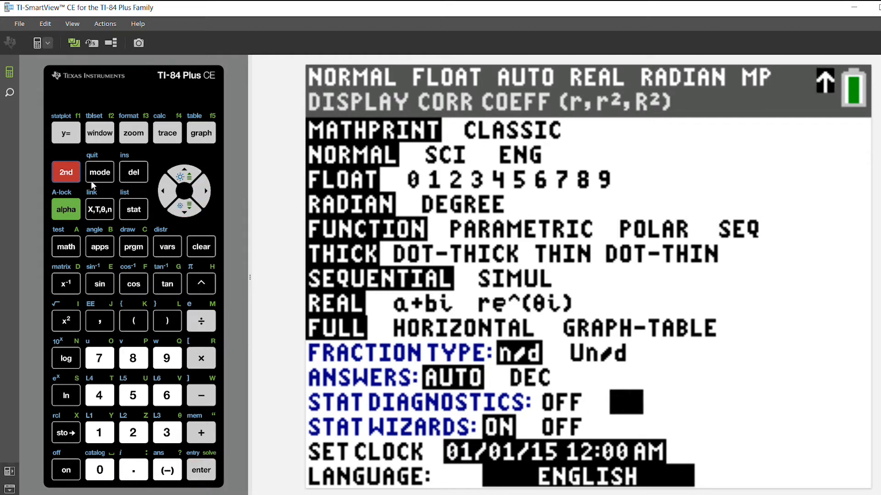
left_click(99, 172)
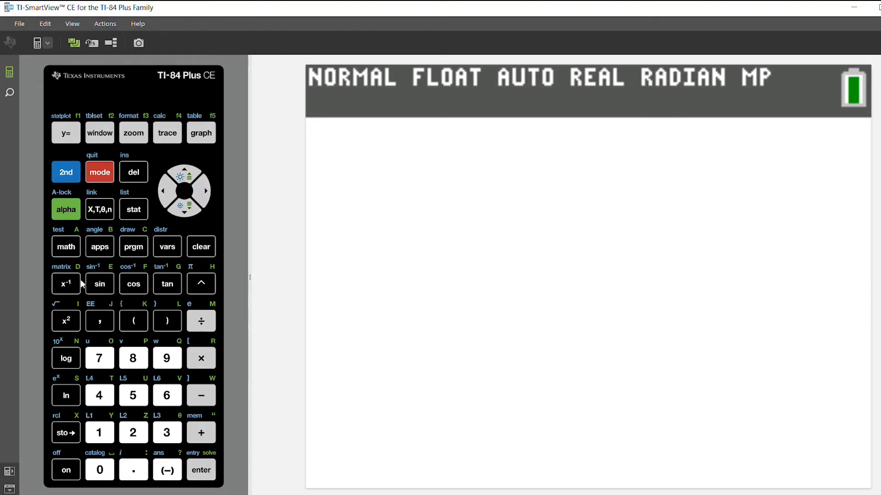
Run DiagnosticOn from the CATALOG's D section to enable stat diagnostics.
left_click(66, 172)
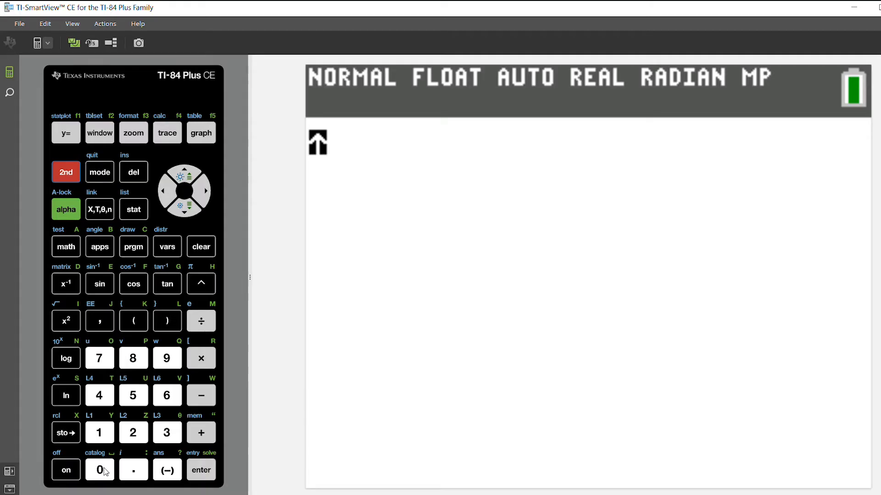
left_click(99, 470)
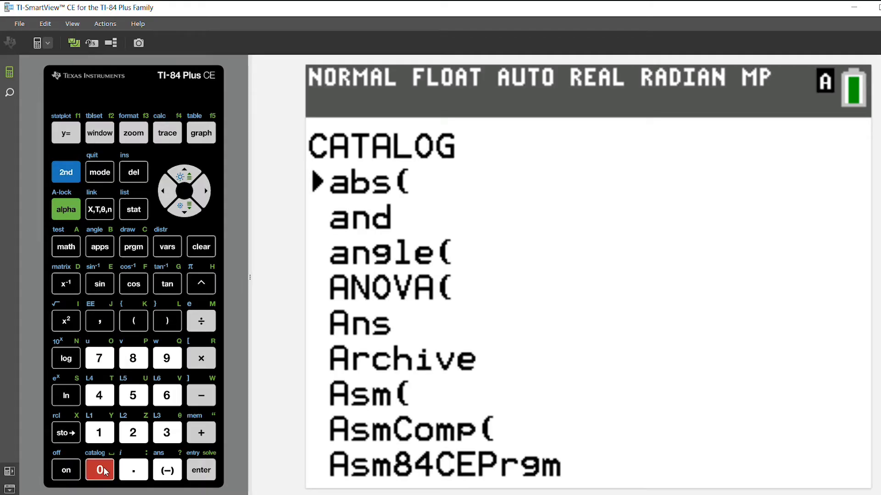
left_click(185, 206)
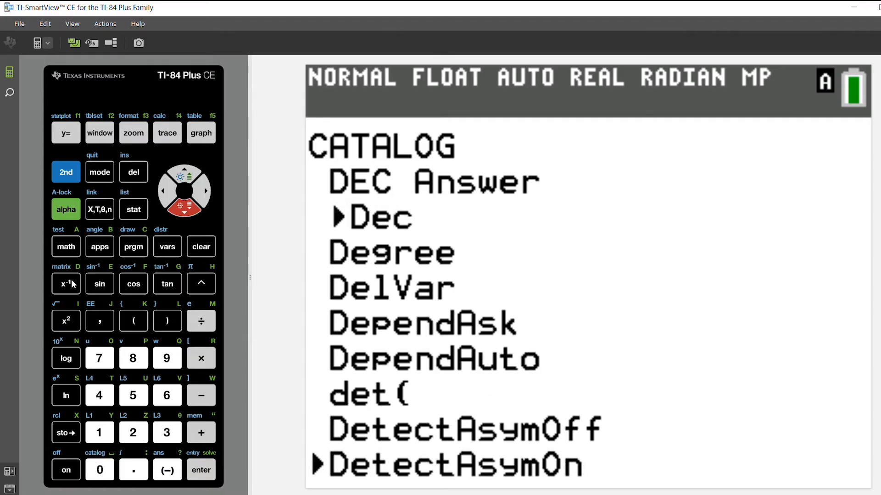
left_click(201, 471)
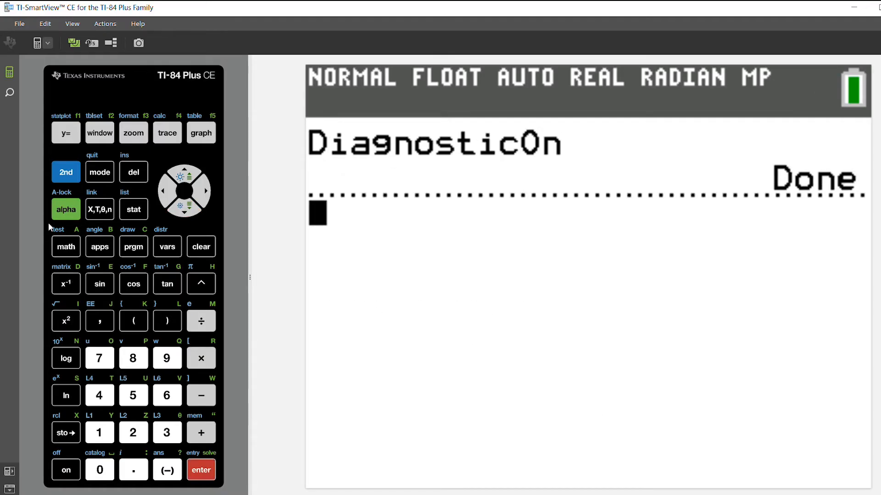
Run STAT CALC 4:LinReg(ax+b) using Xlist L1 and Ylist L2.
left_click(133, 209)
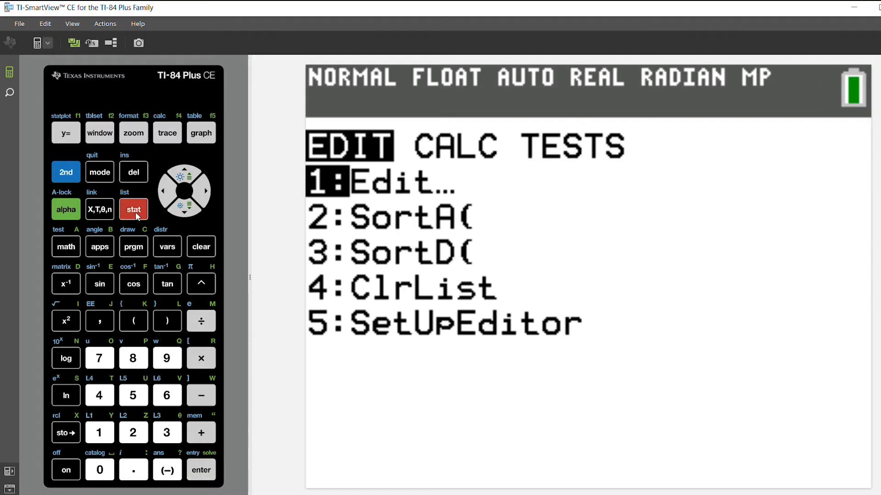
left_click(206, 191)
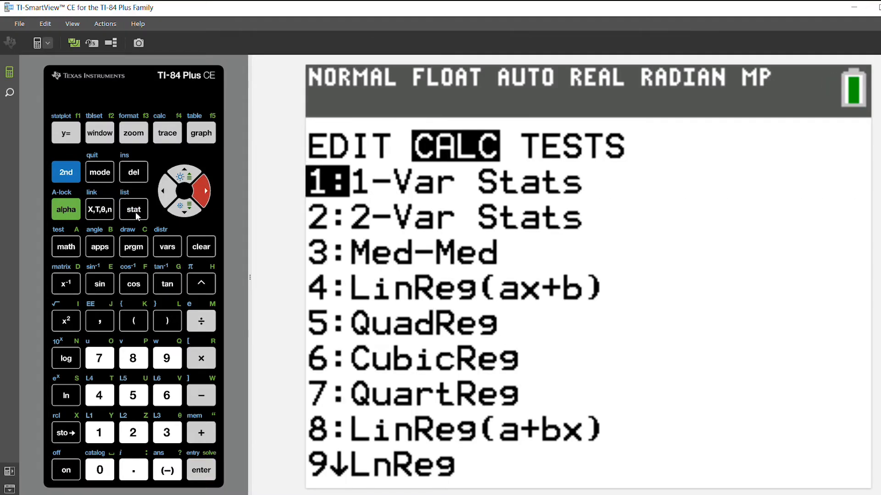
left_click(100, 395)
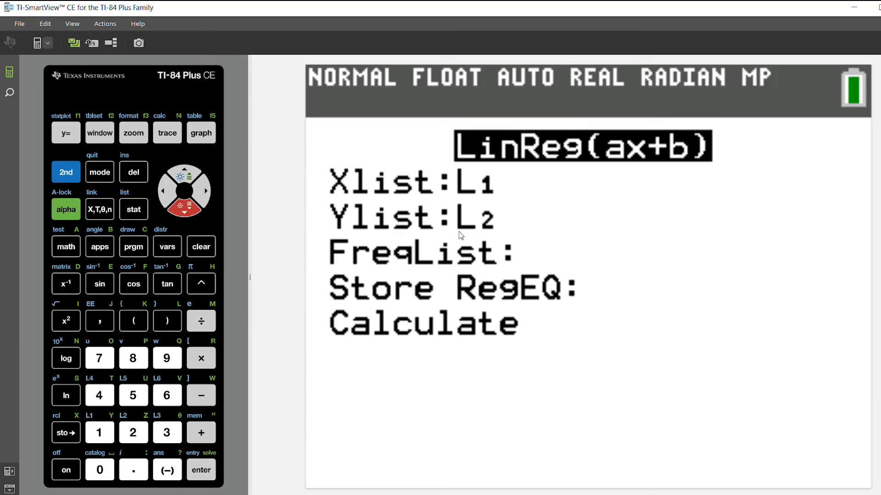
left_click(201, 470)
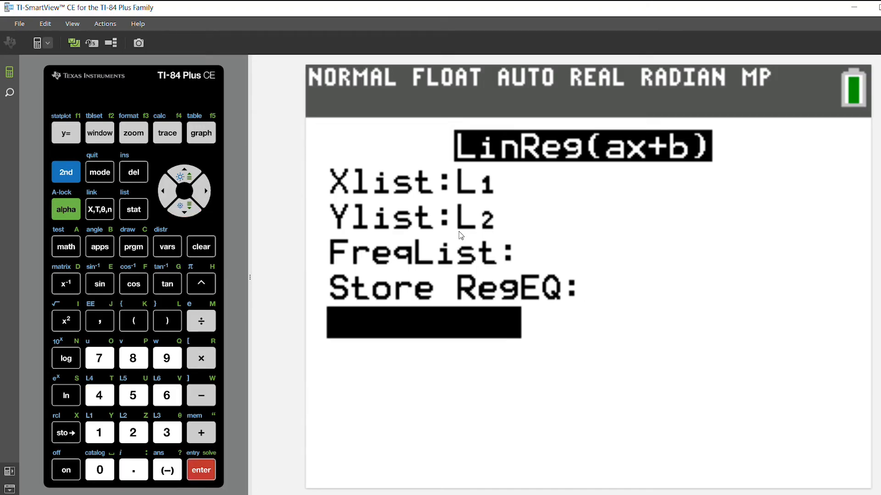